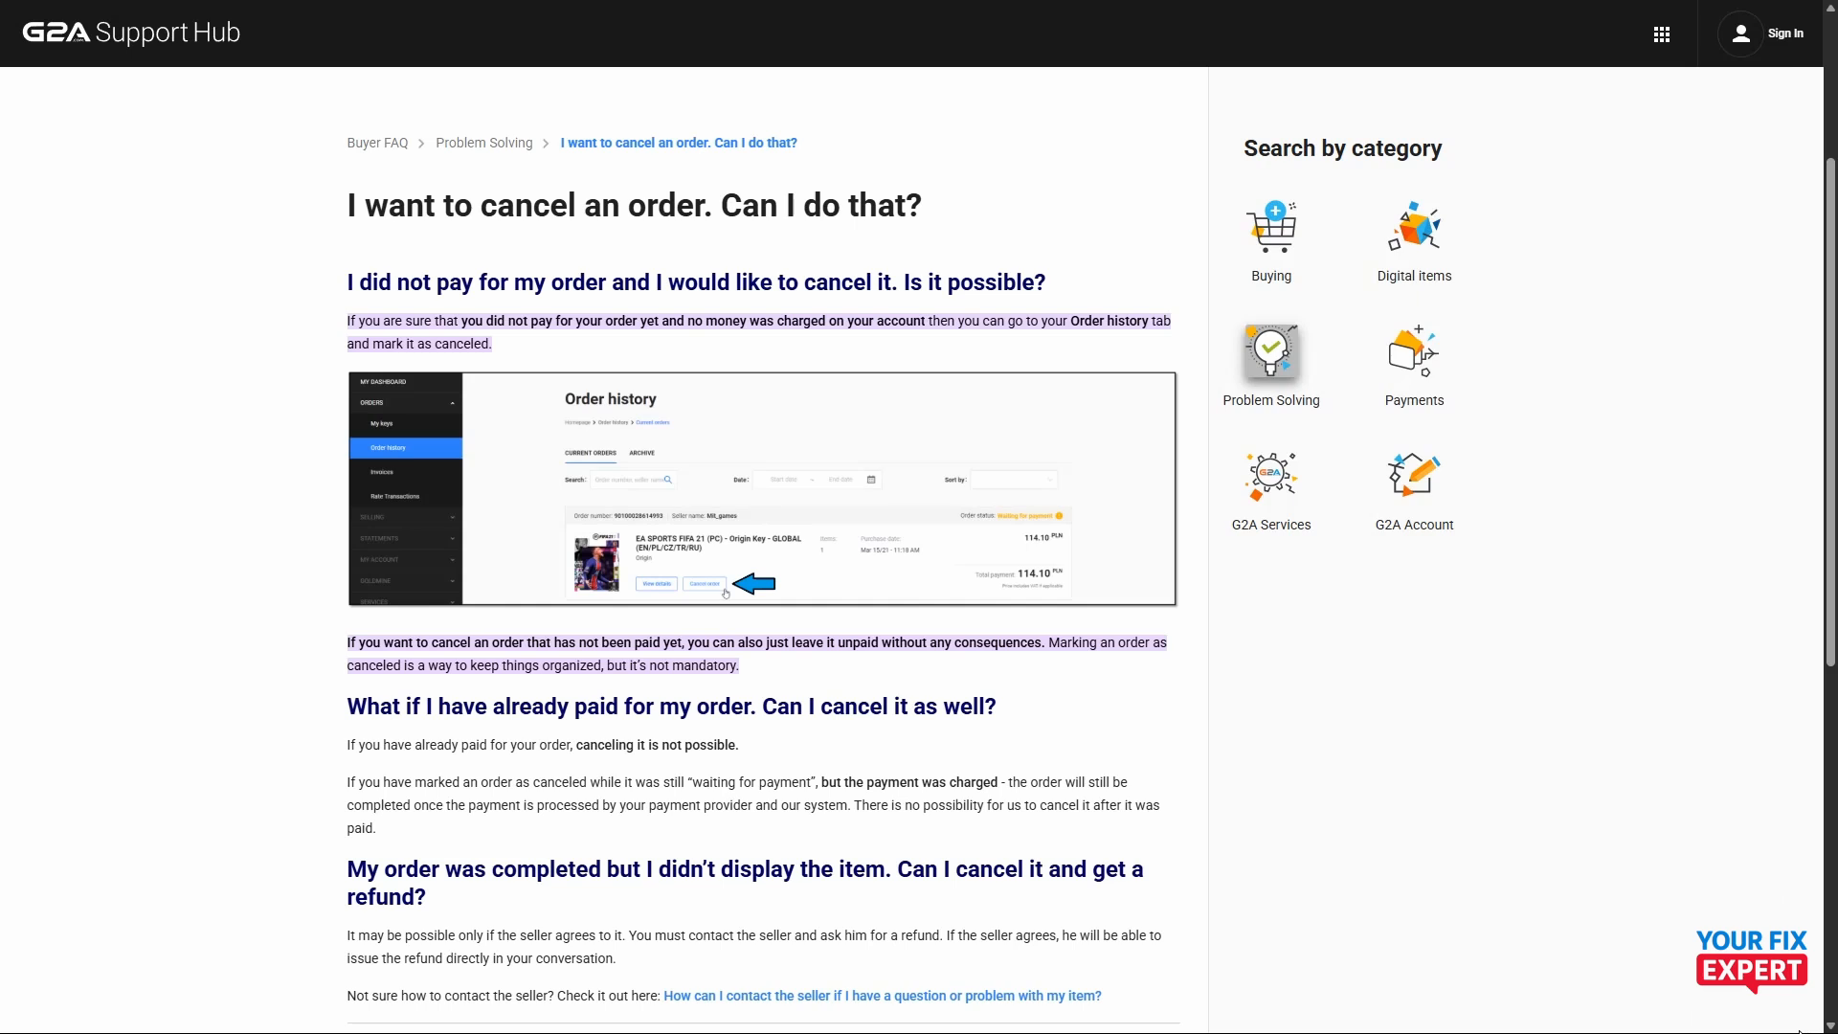
mouse_move(1798, 883)
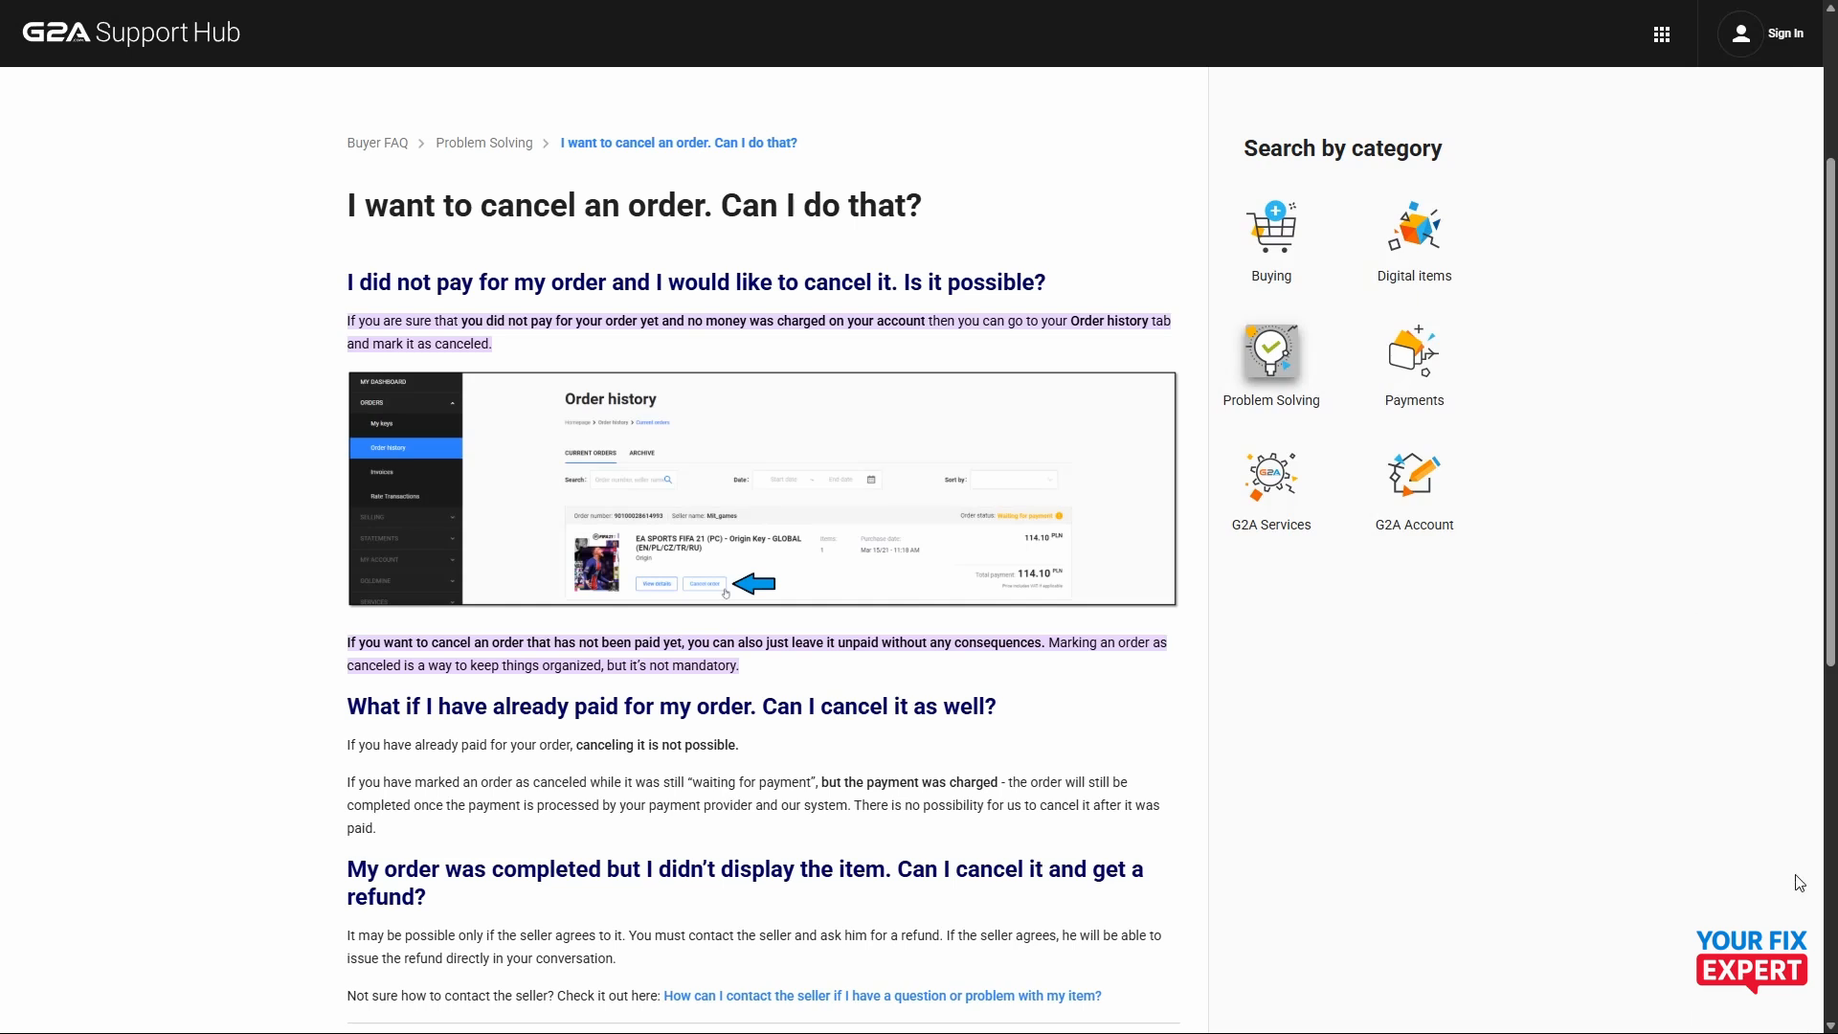